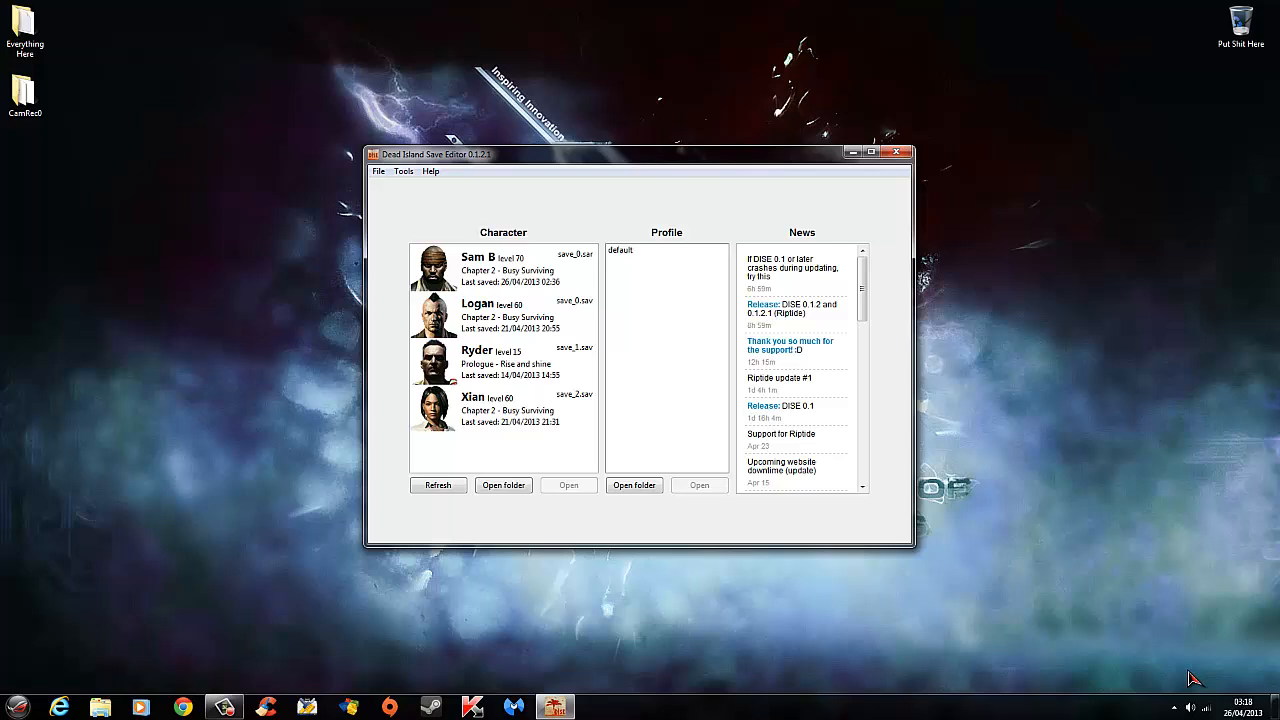
Step: Load the level 70 Sam B save so its chapter, map and quest details show
left_click(378, 172)
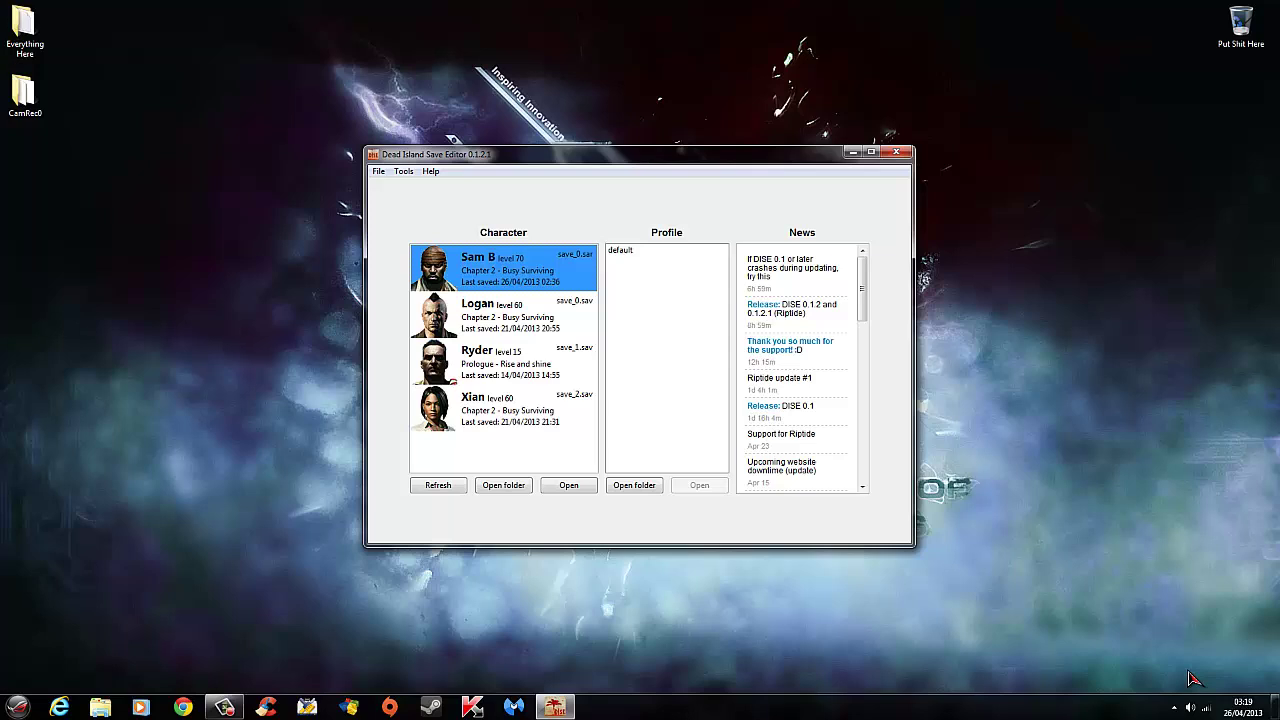
left_click(568, 486)
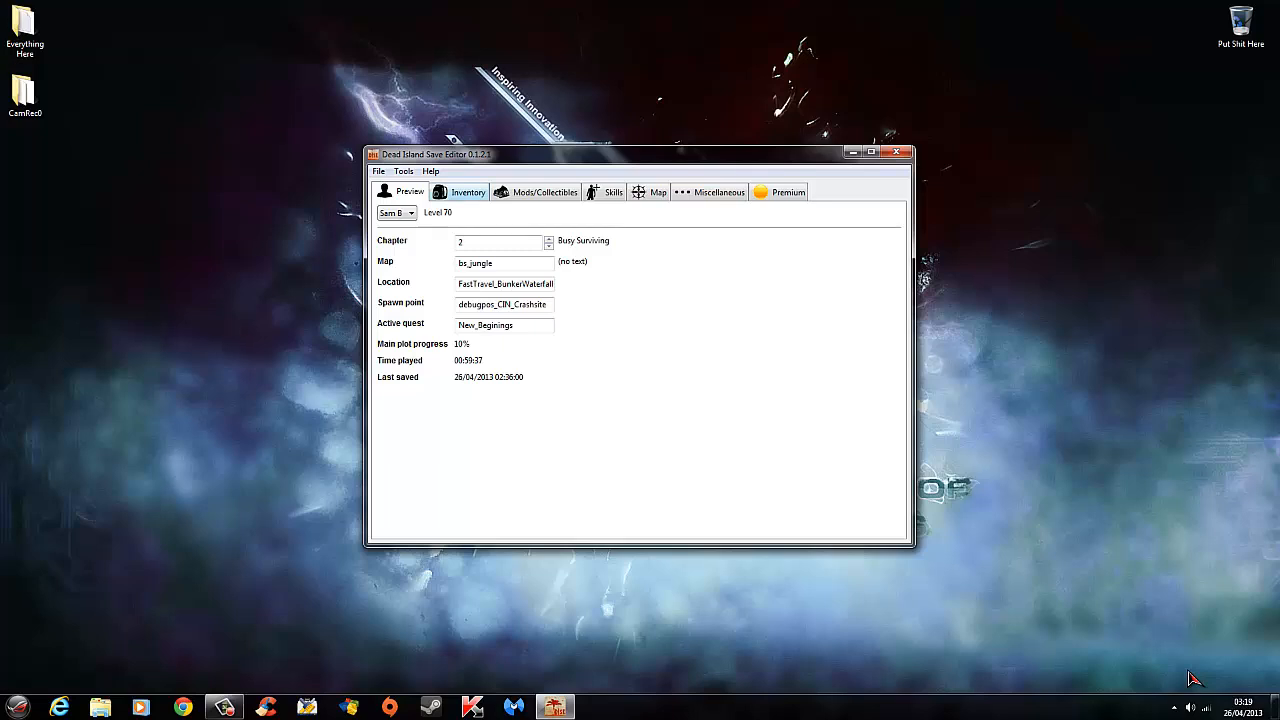
Step: In the inventory, give a selected weapon Req. level 70, Rare rarity and Unbreakable
left_click(468, 192)
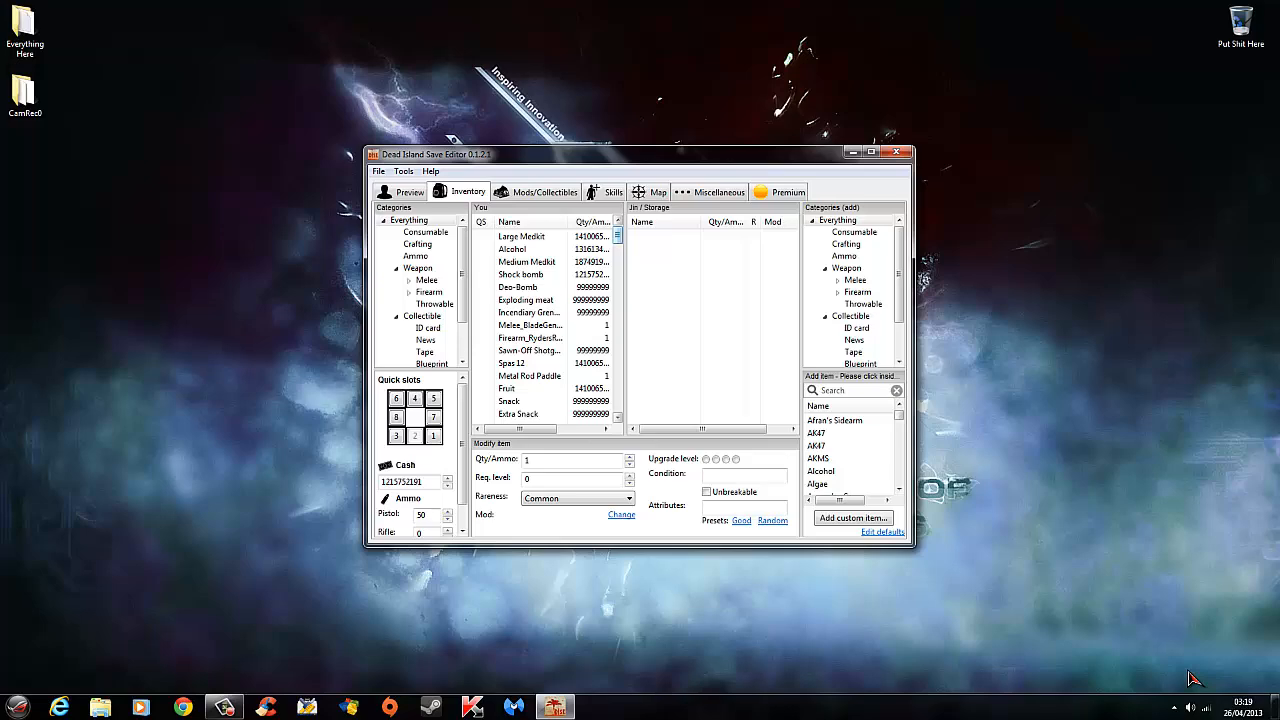
scroll("down", 3)
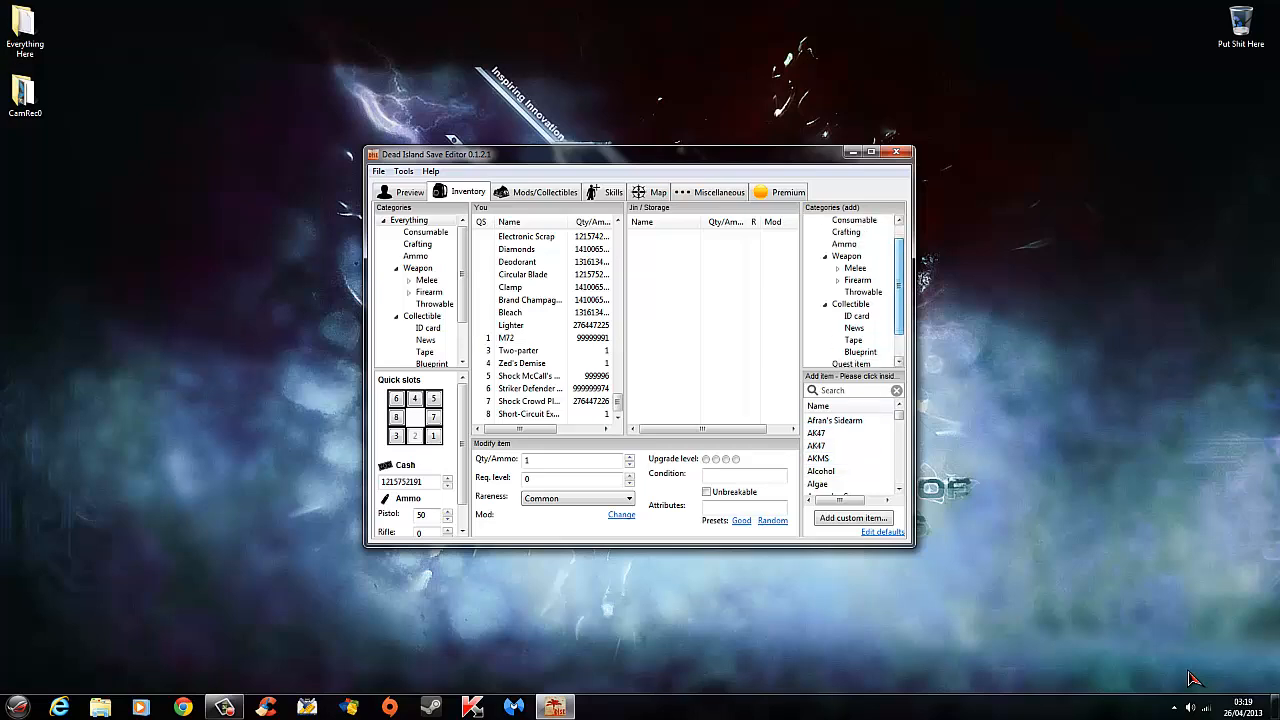
scroll("down", 3)
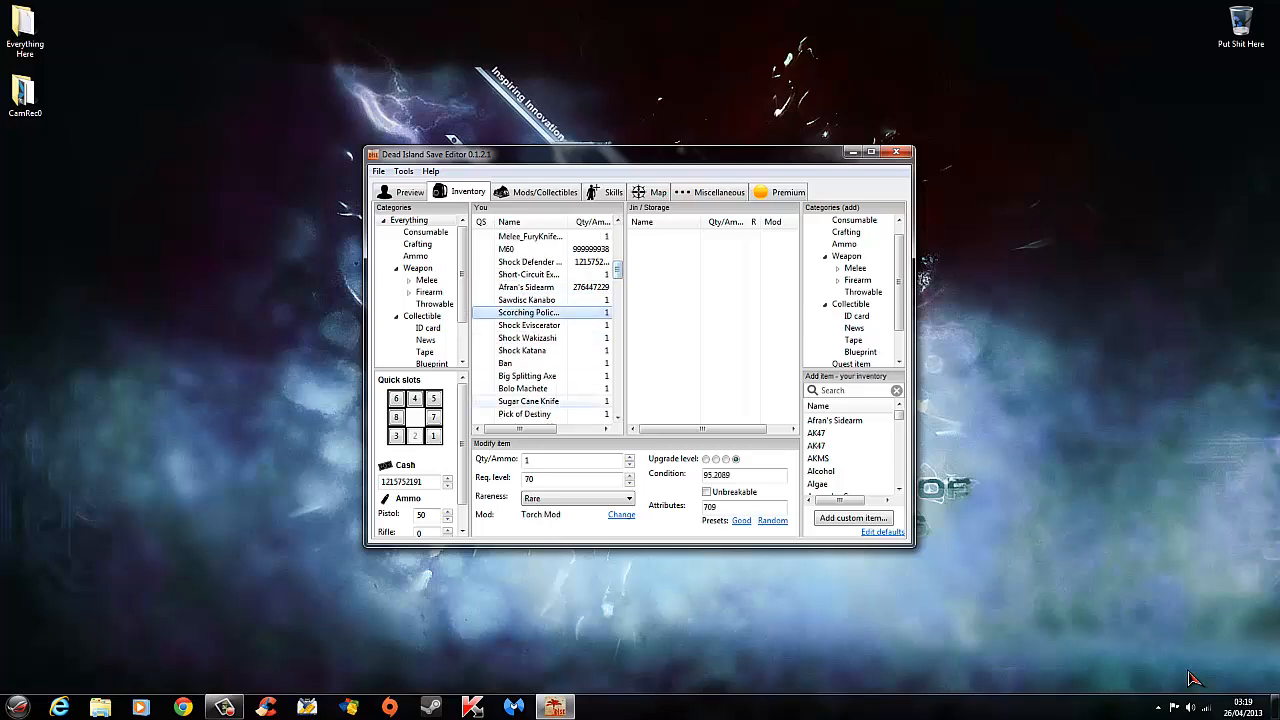
triple_click(570, 480)
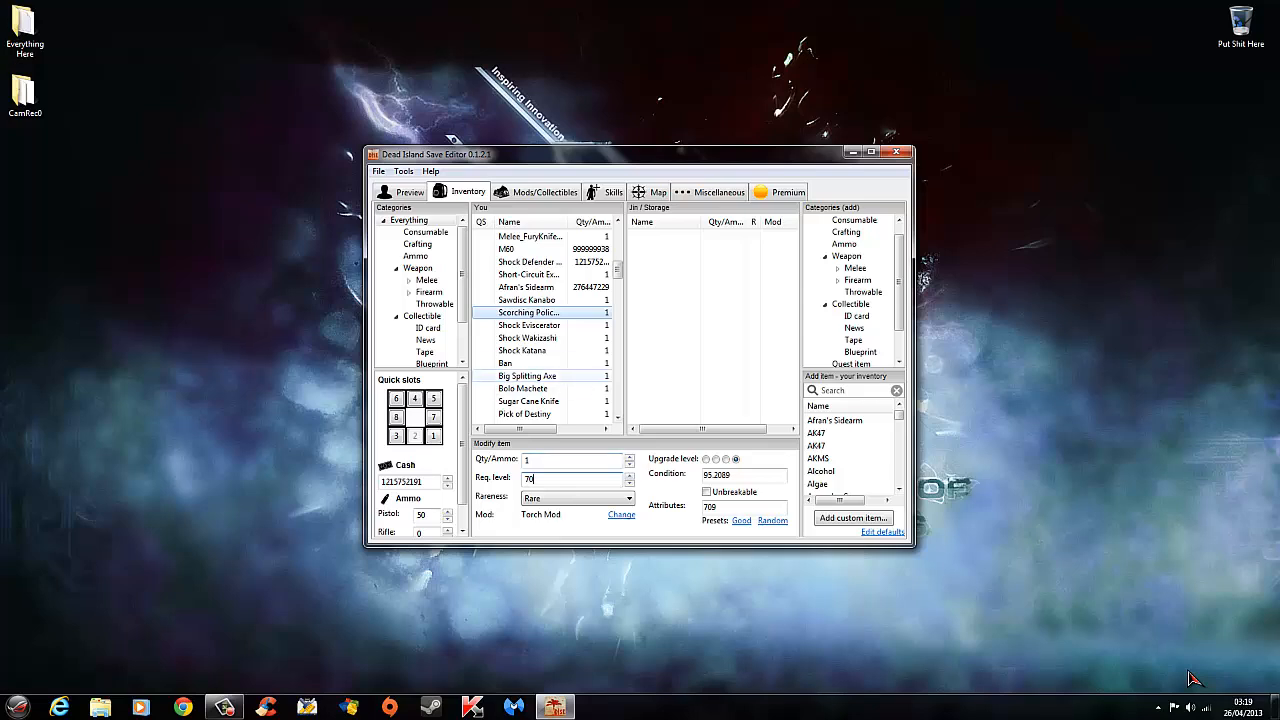
left_click(530, 236)
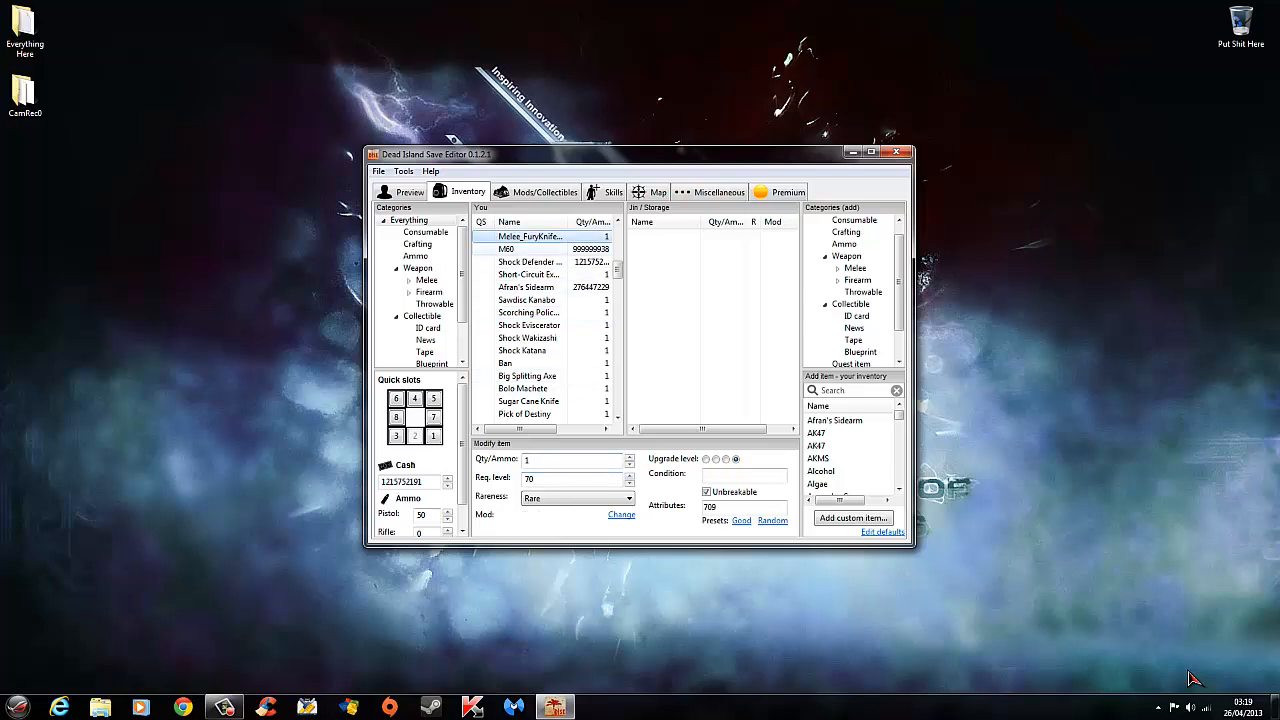
left_click(530, 248)
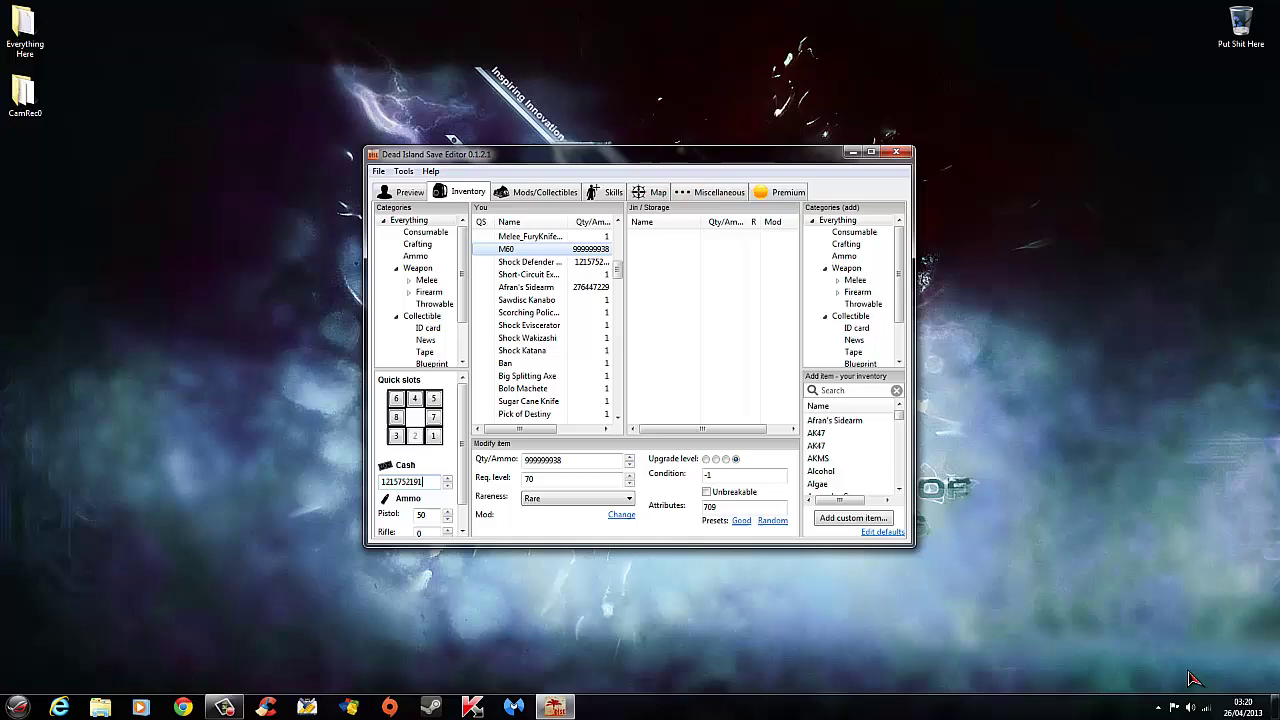
Step: Add Wrist watch, Weight Plate, Suicide Meat and Stingray Tail from the Crafting category
left_click(846, 244)
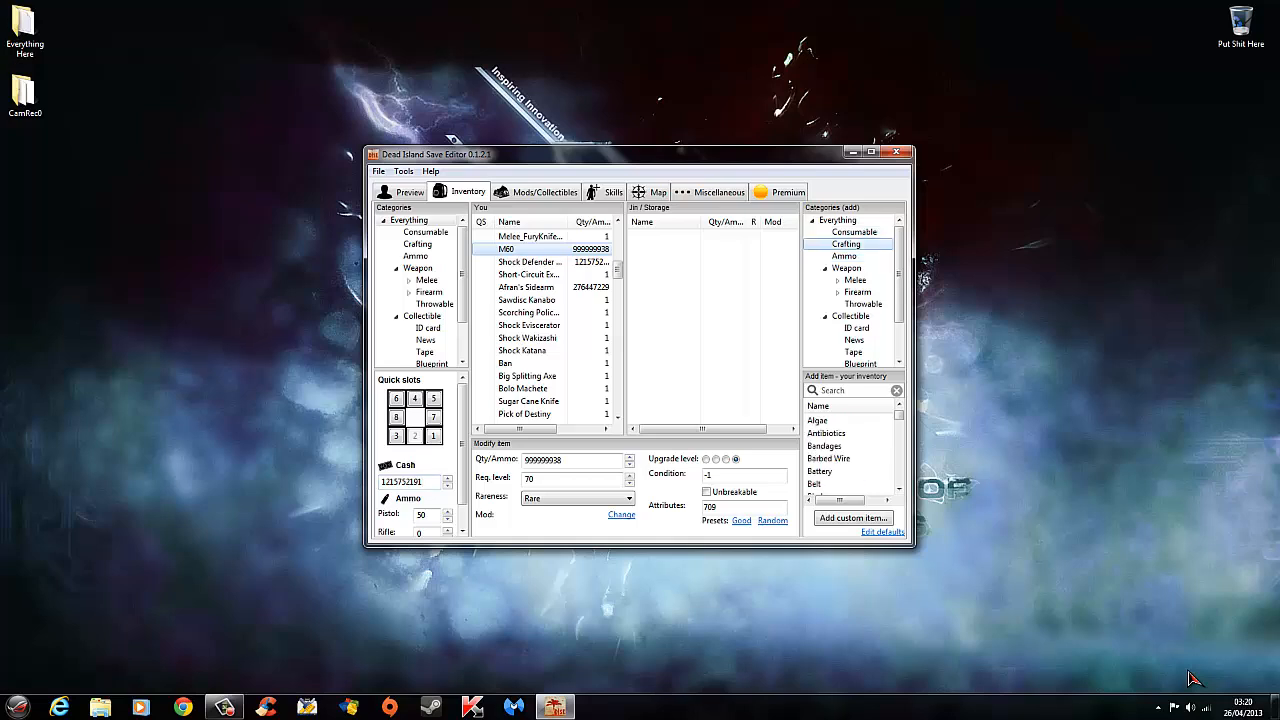
scroll("down", 3)
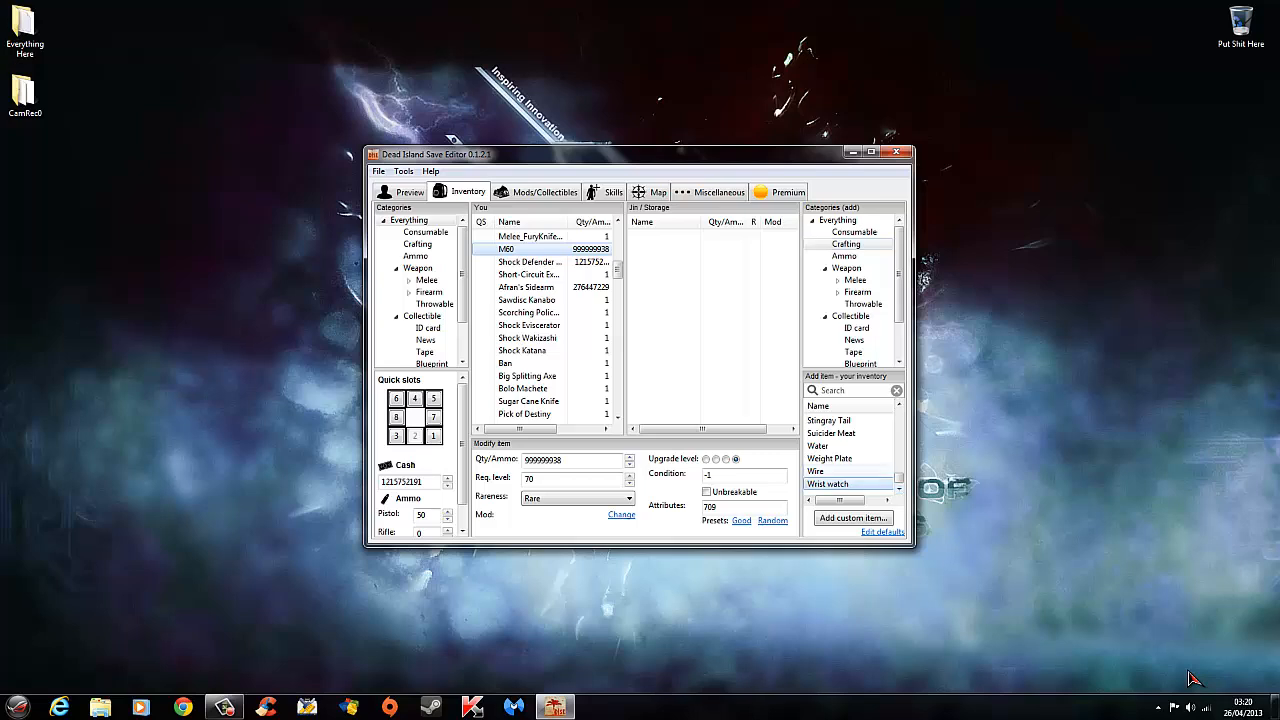
left_click(828, 420)
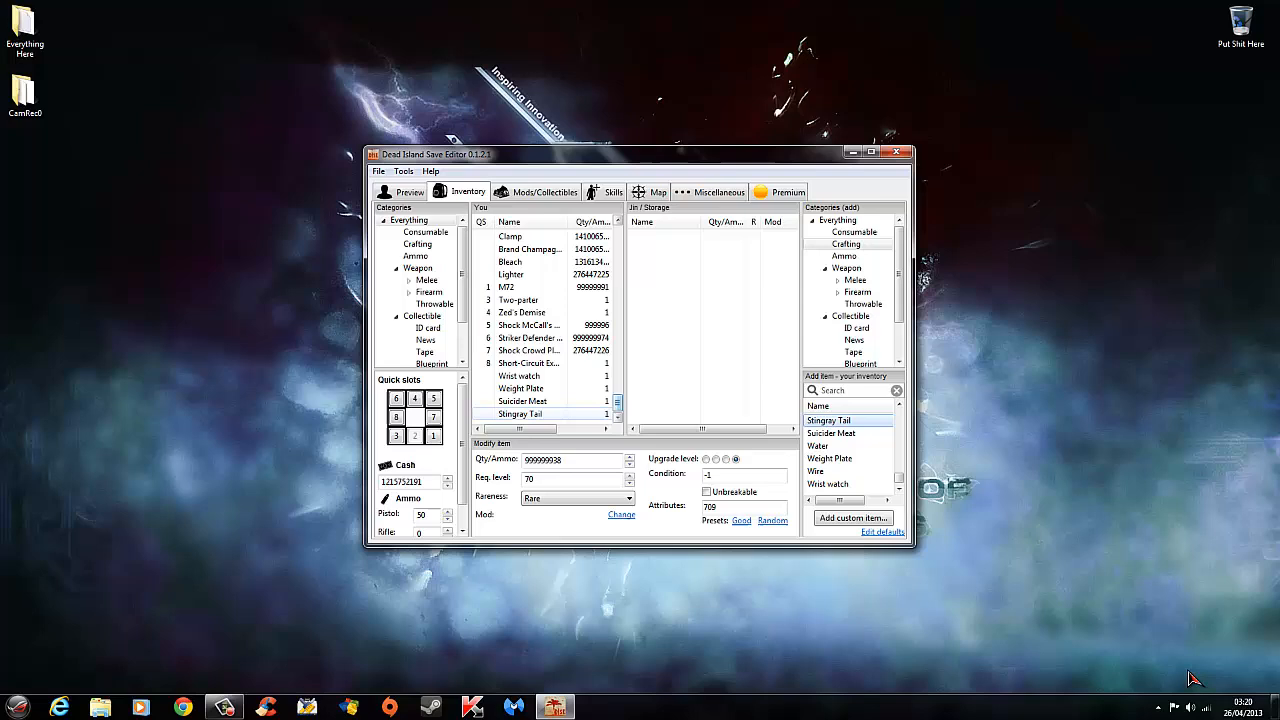
left_click(520, 414)
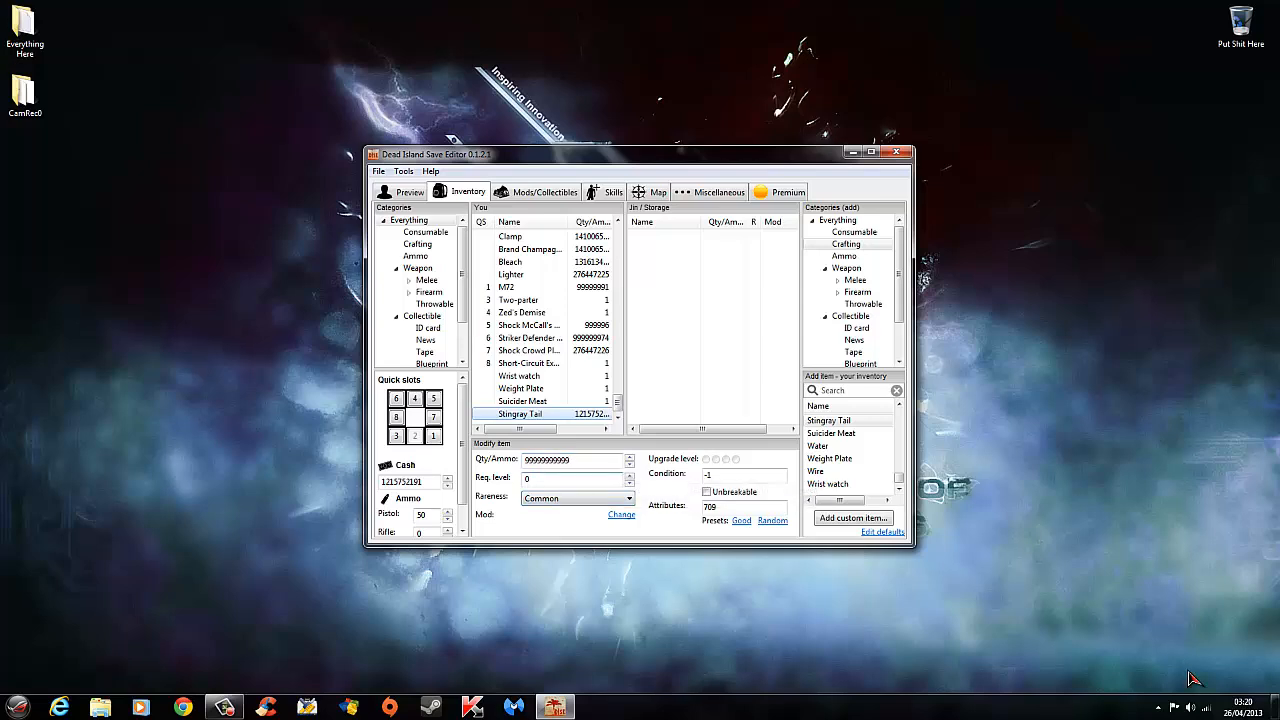
left_click(522, 400)
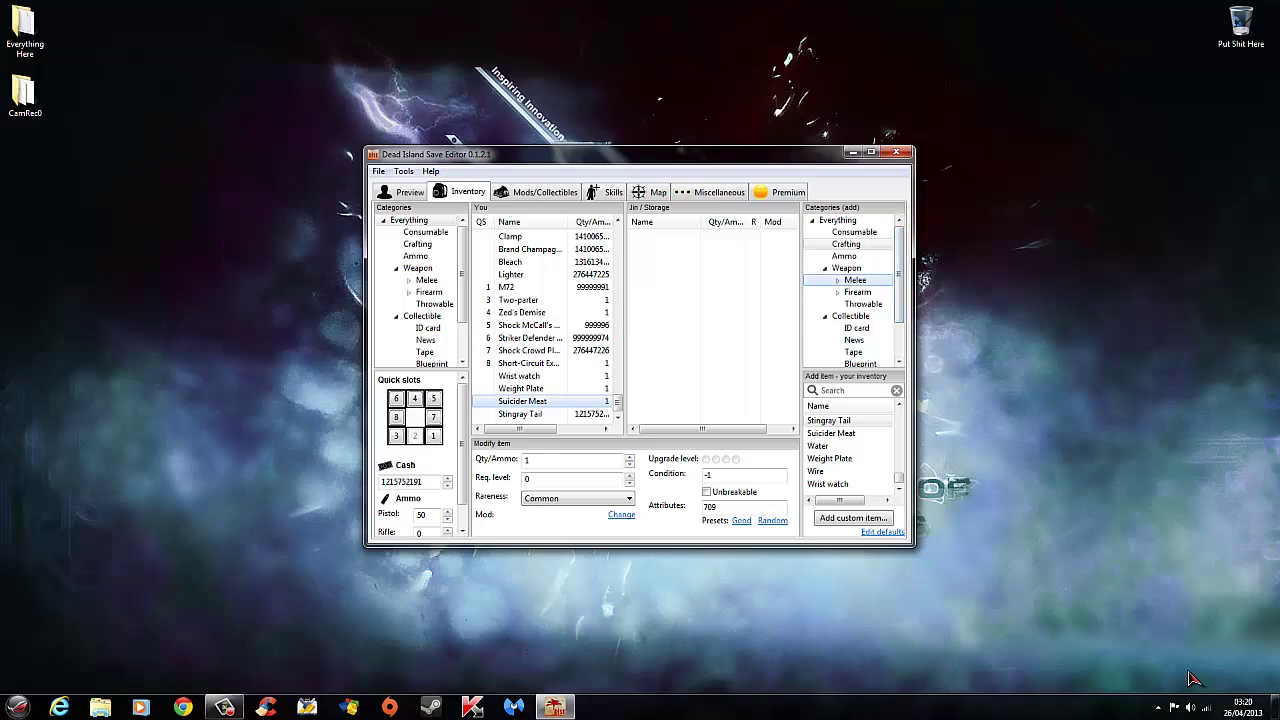
Step: Add Exotic Brass Knuckles from Melee > Knuckle as a level 70, Rare, unbreakable weapon
left_click(856, 280)
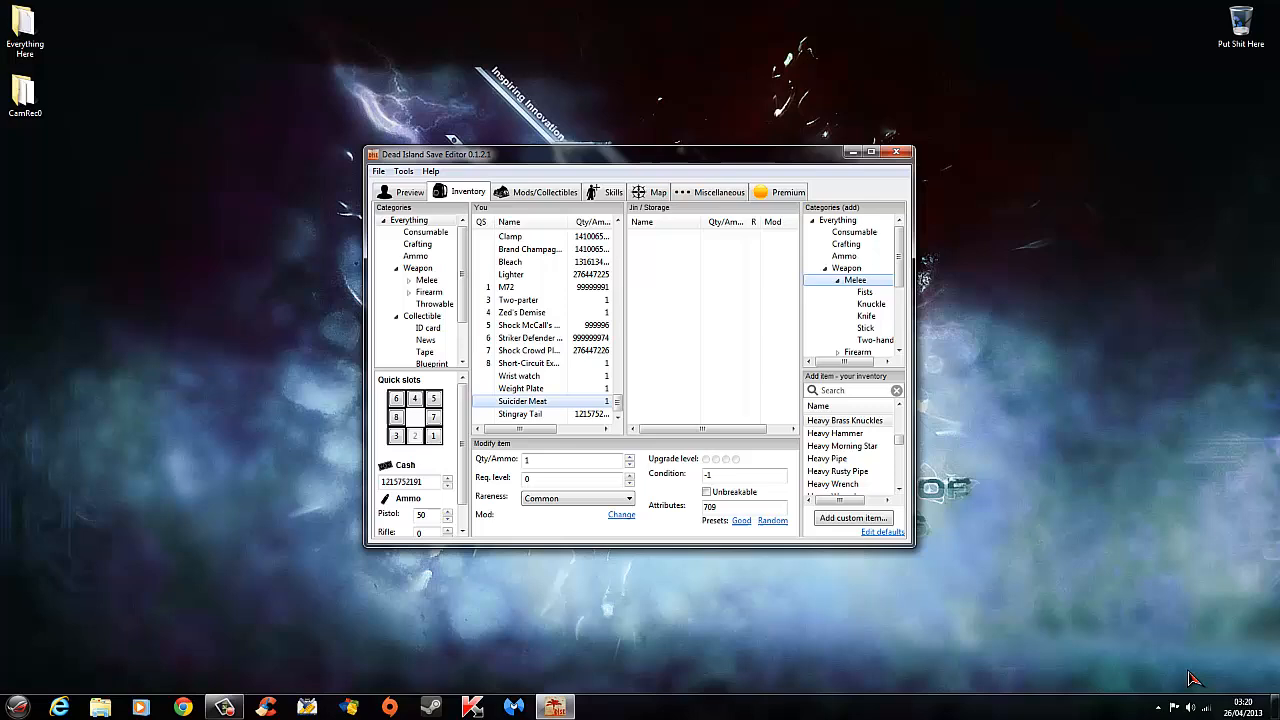
left_click(872, 304)
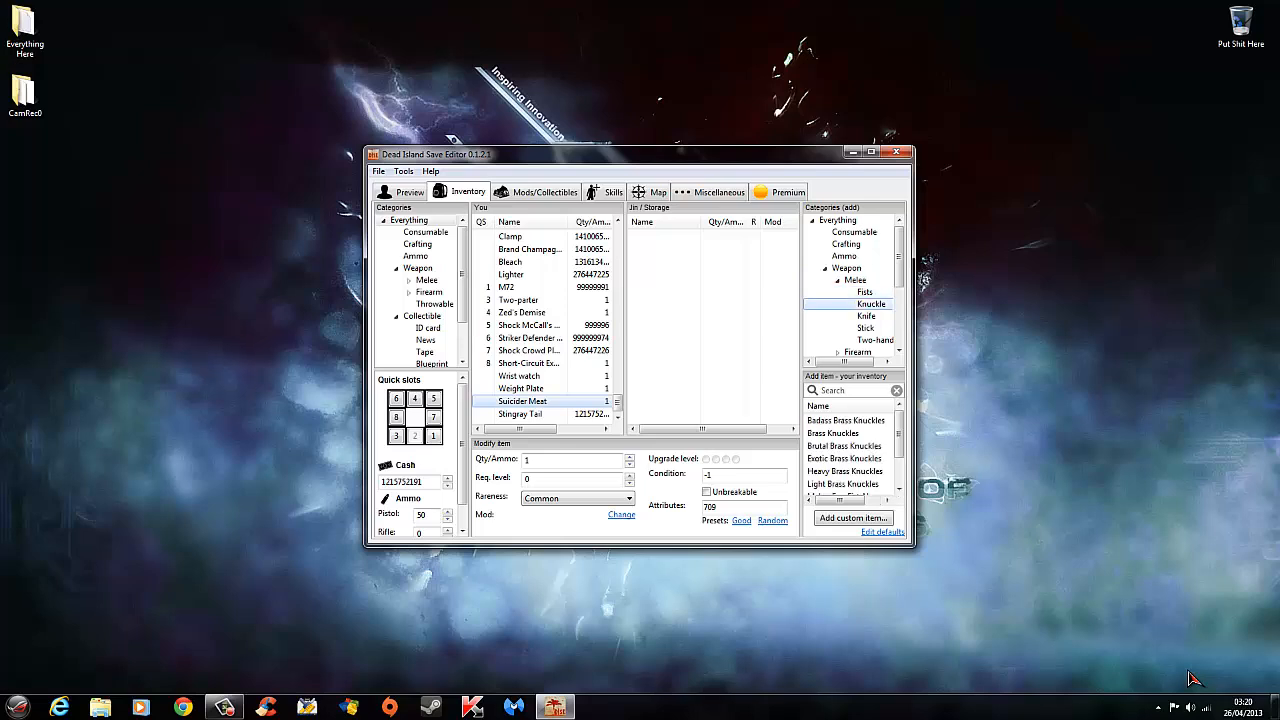
left_click(844, 458)
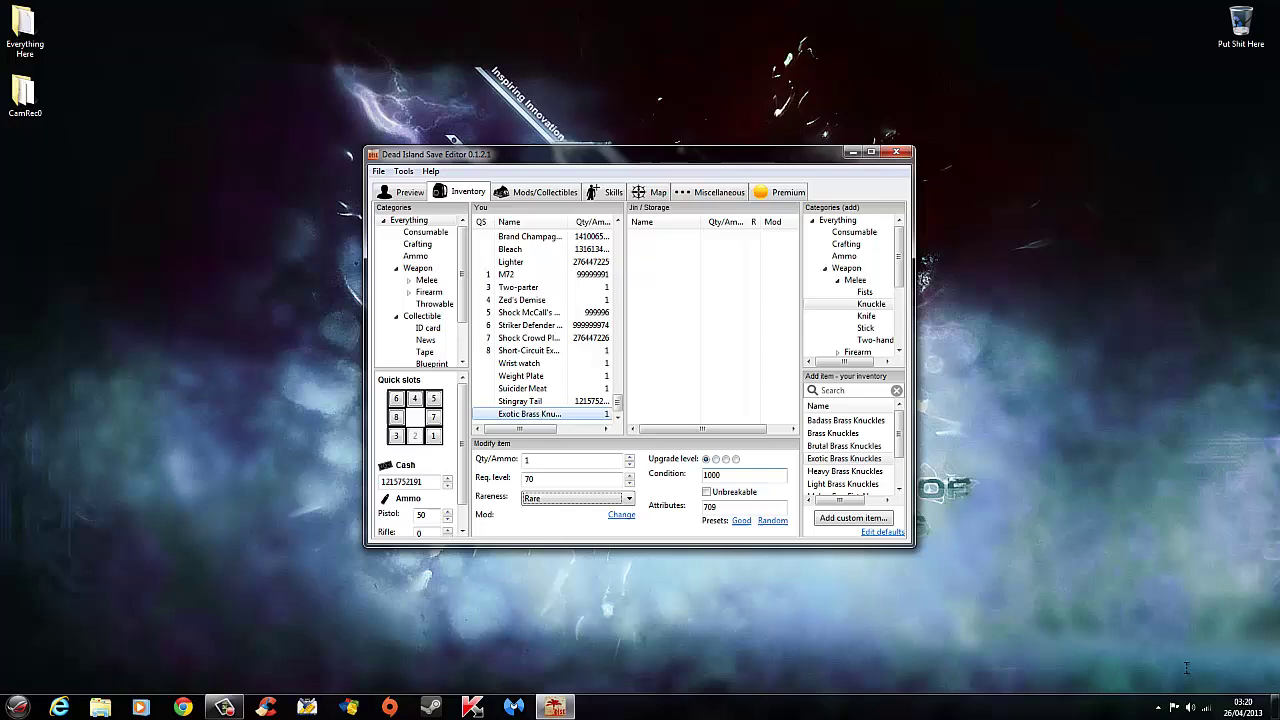
left_click(736, 458)
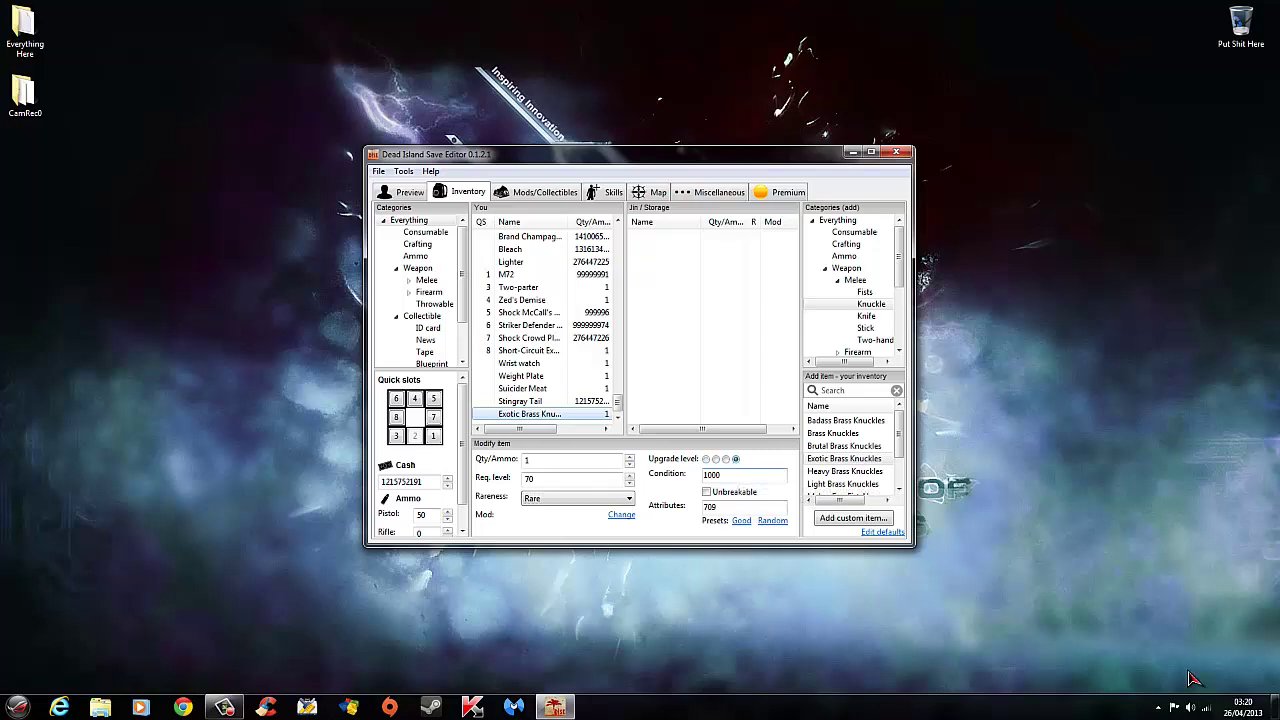
left_click(706, 492)
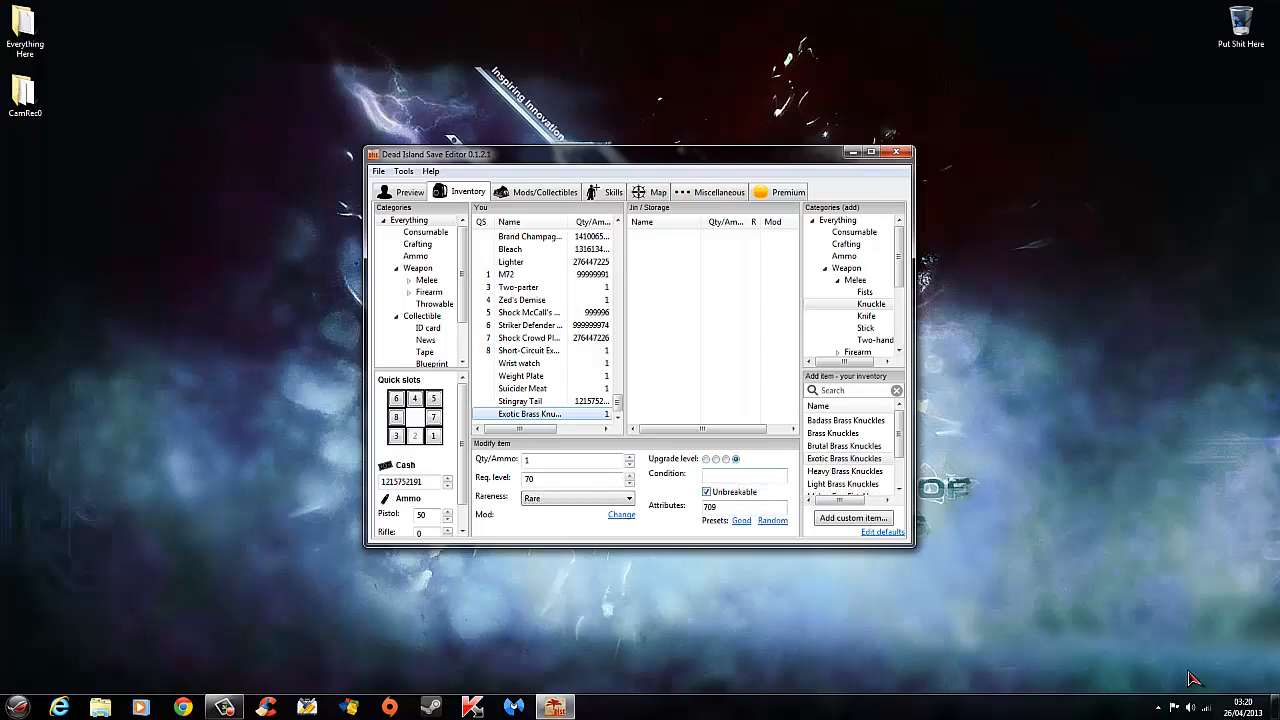
left_click(826, 268)
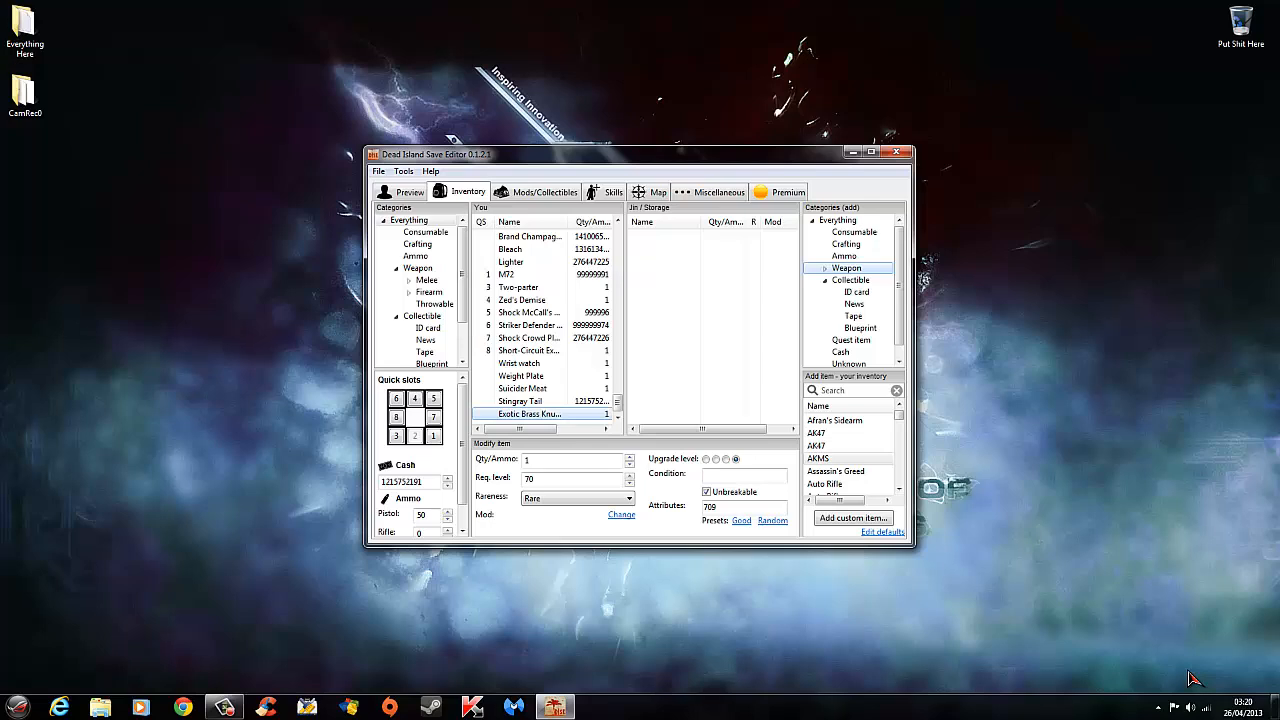
Step: Add an M60 from Firearm at level 70 with Rare rarity, then browse the Ammo category
left_click(824, 268)
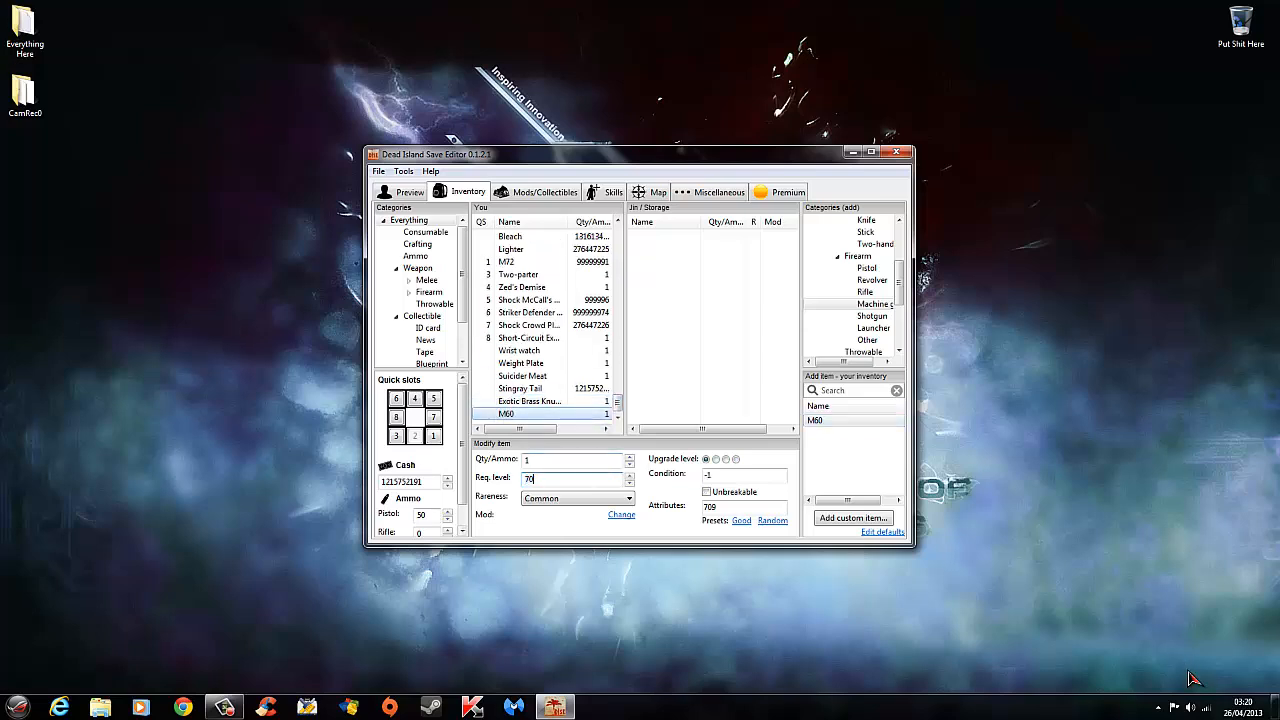
left_click(576, 498)
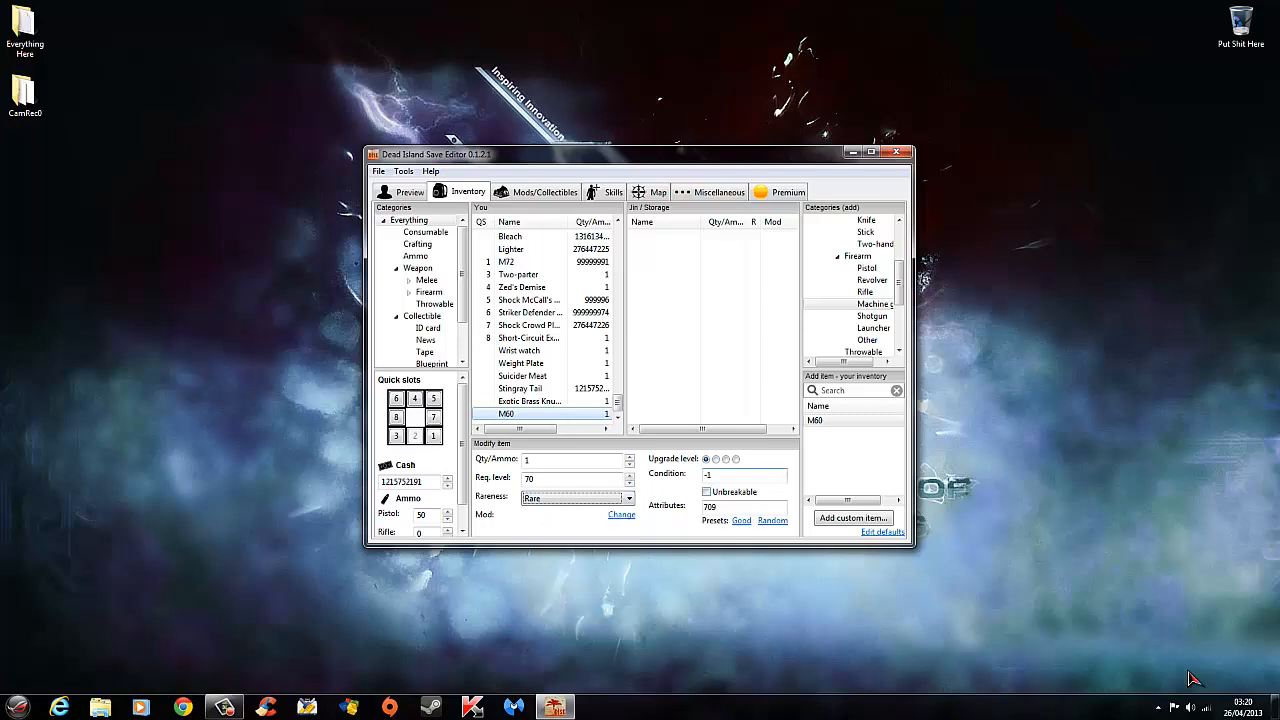
left_click(736, 458)
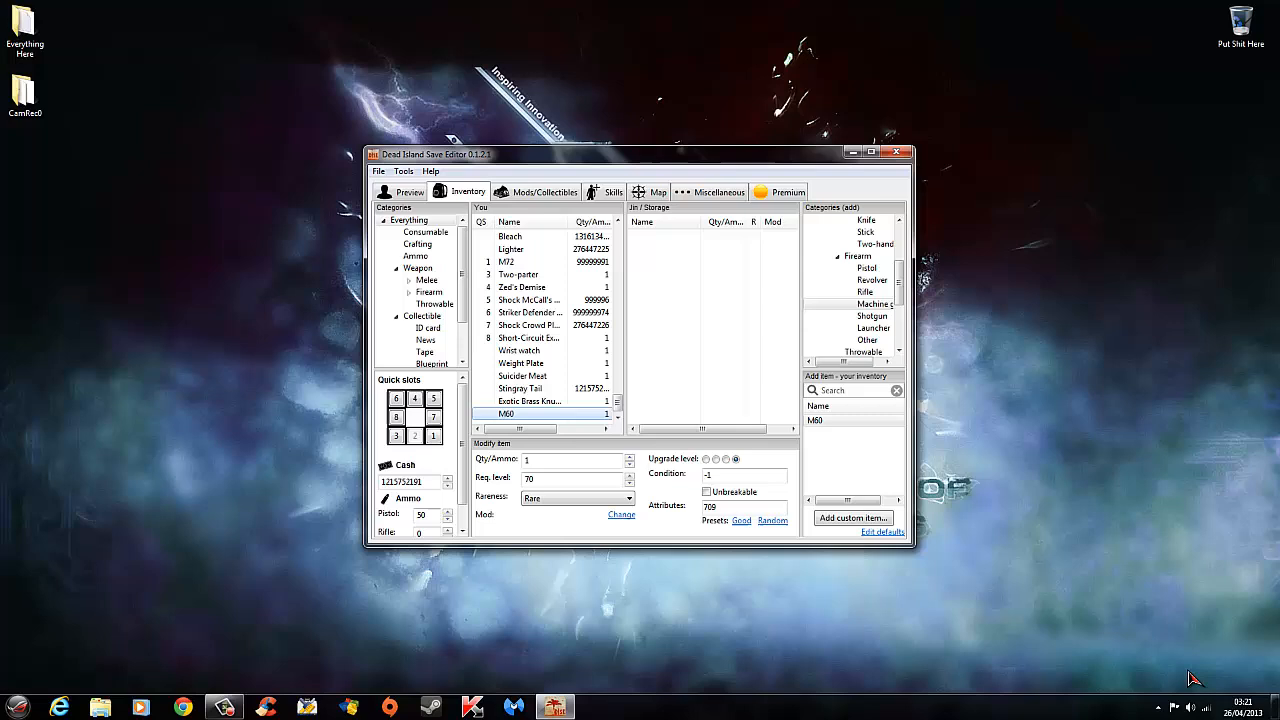
left_click(844, 256)
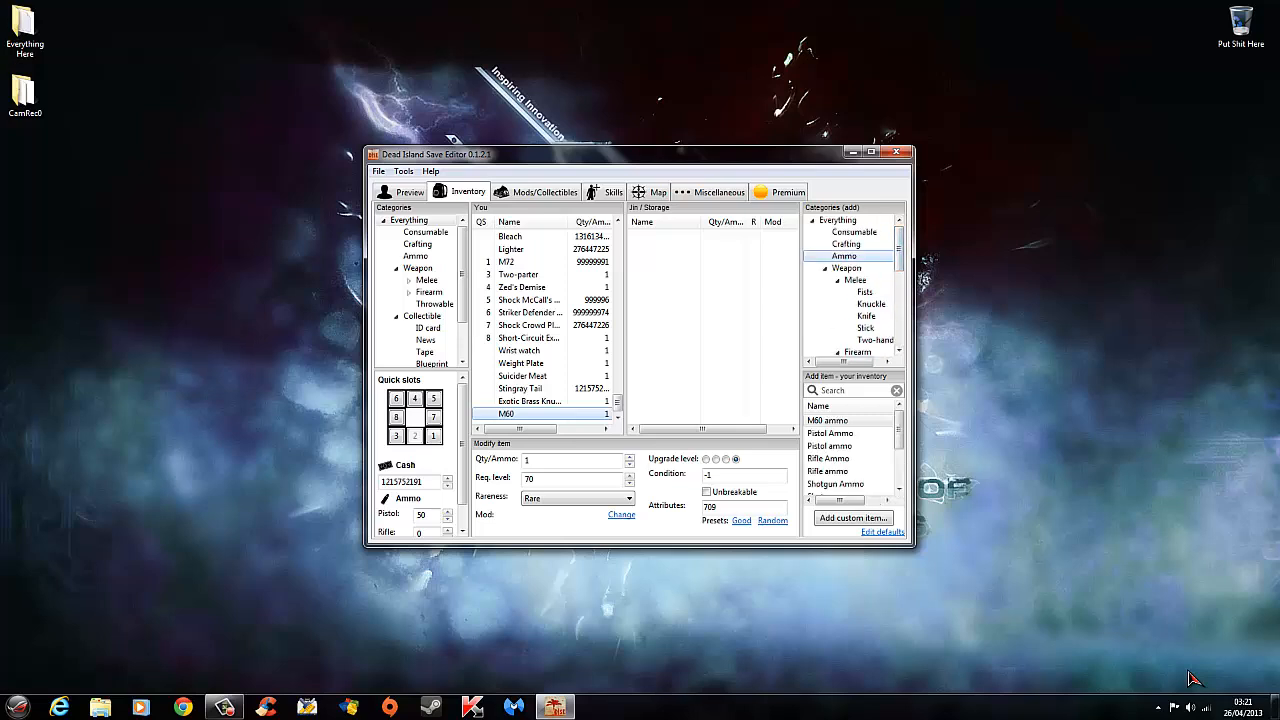
scroll("down", 3)
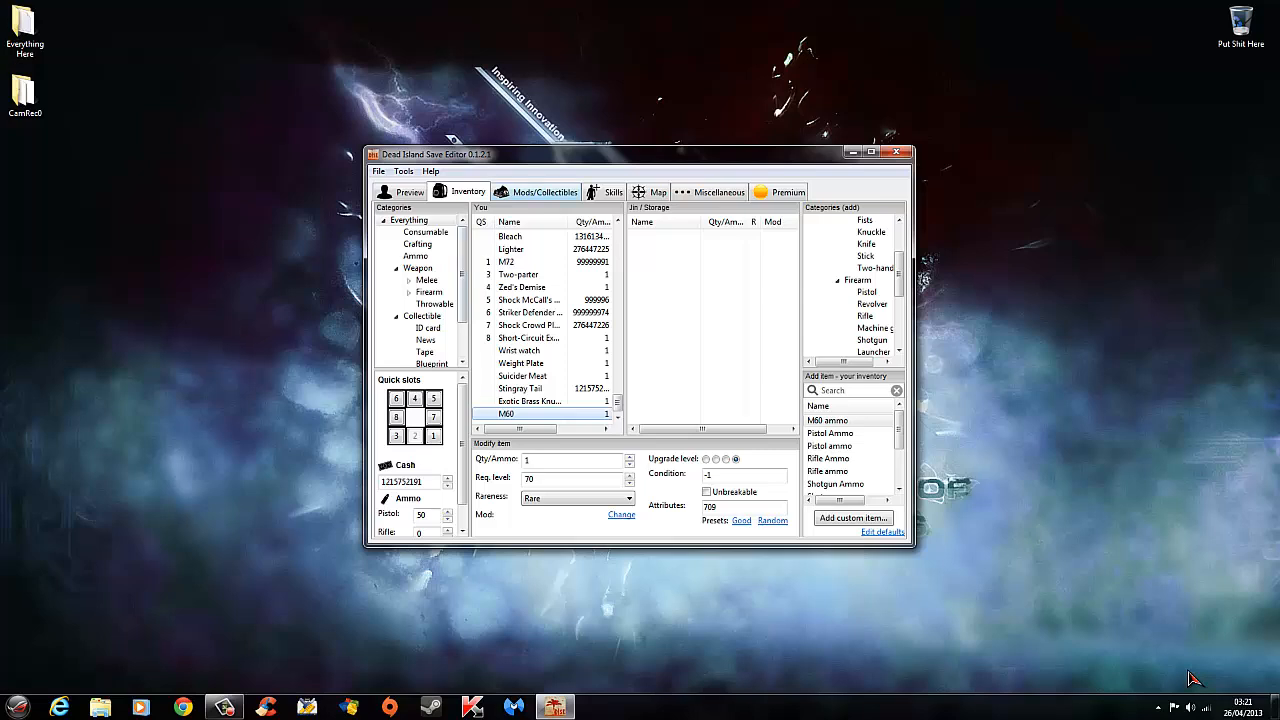
Step: Review the fully ticked Mods/Collectibles page, then view the Skills page
left_click(544, 192)
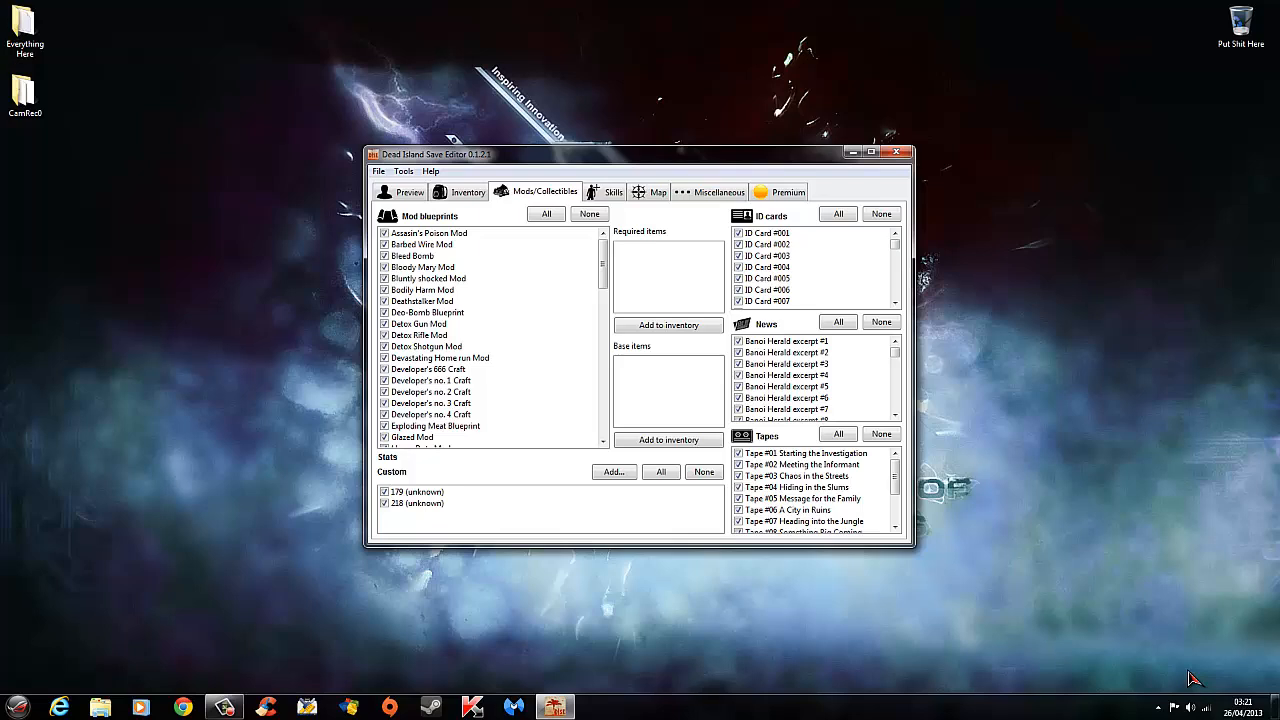
left_click(612, 192)
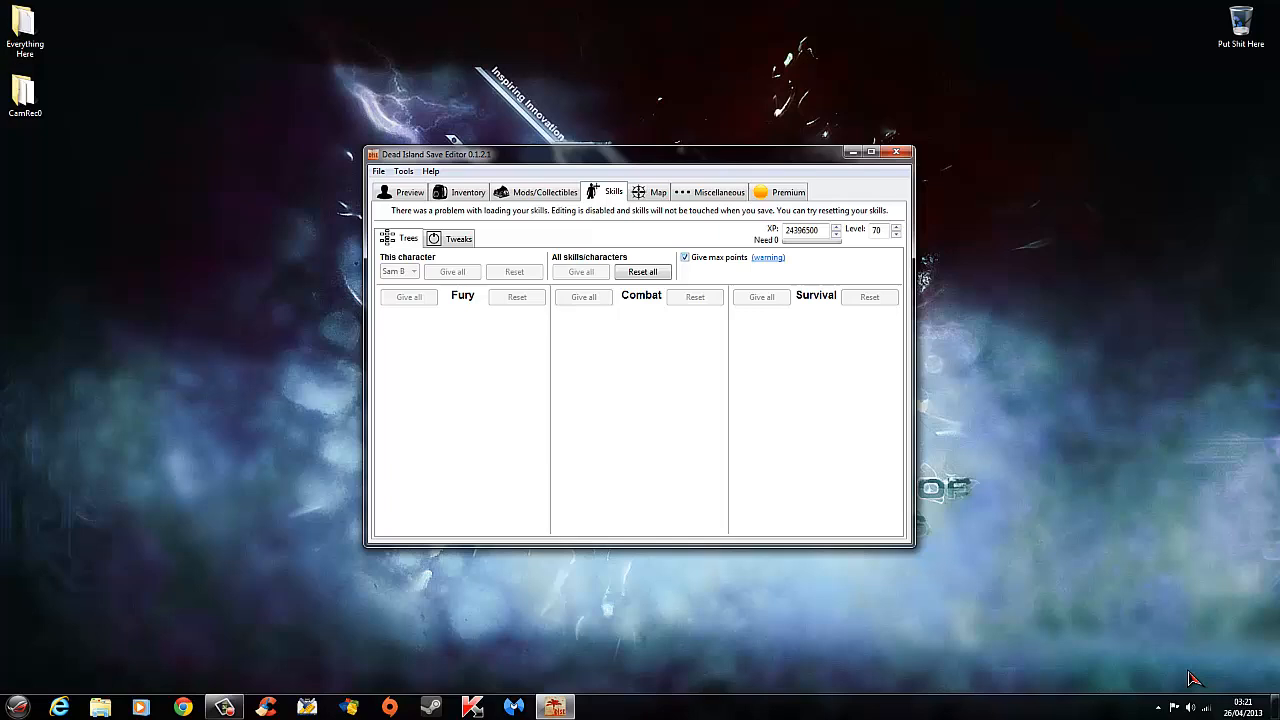
Step: Go back through Inventory to the Mods/Collectibles page with everything unlocked
left_click(468, 192)
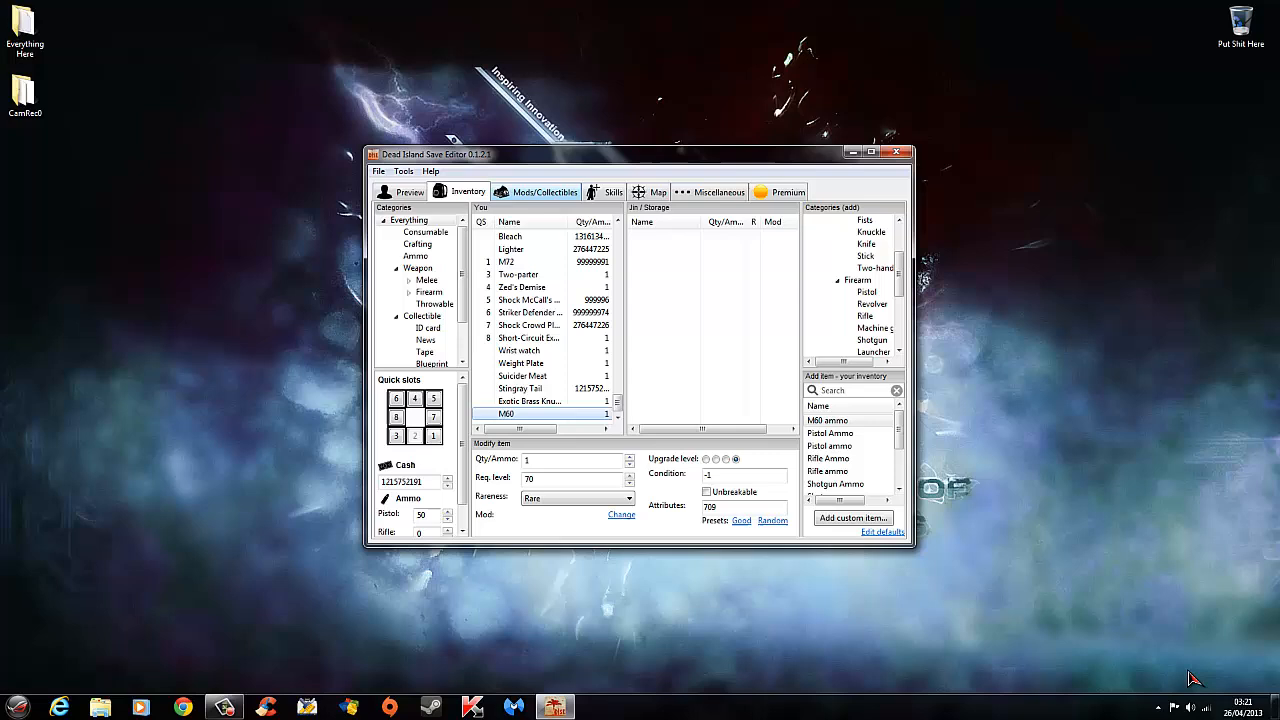
left_click(536, 192)
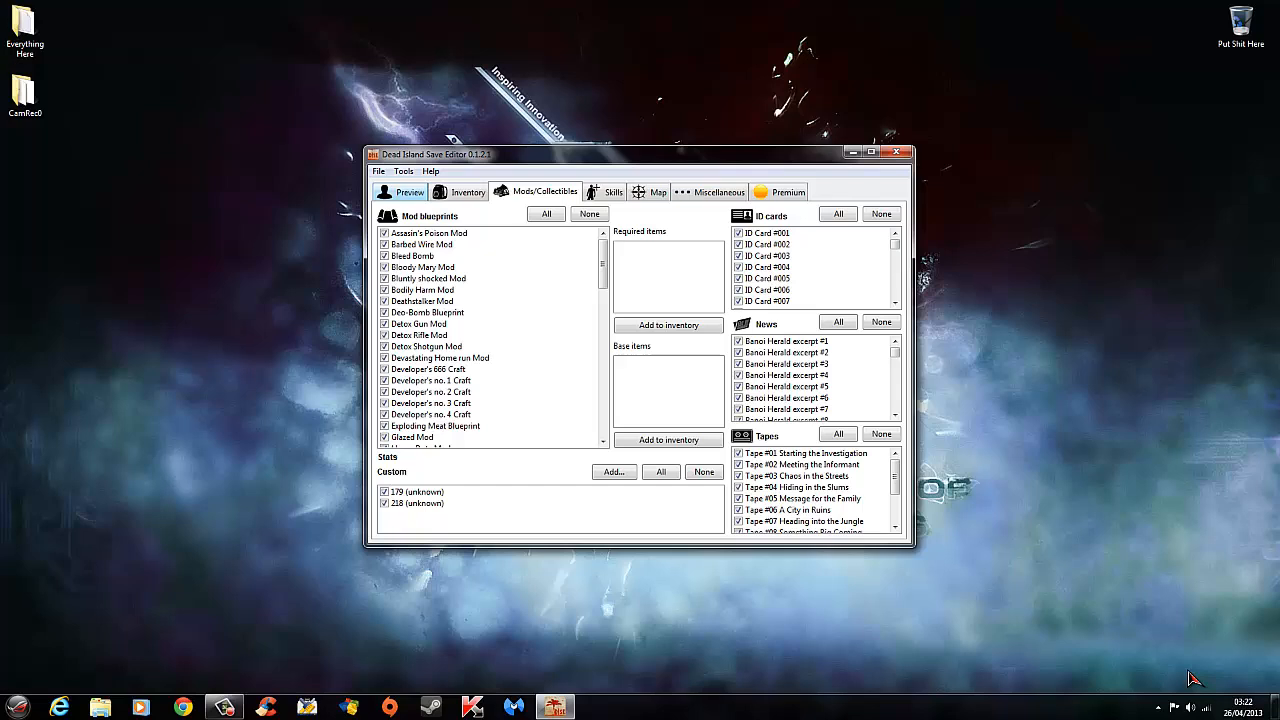
Step: View the Sam B save Preview, then return to the inventory listing the added items
left_click(380, 172)
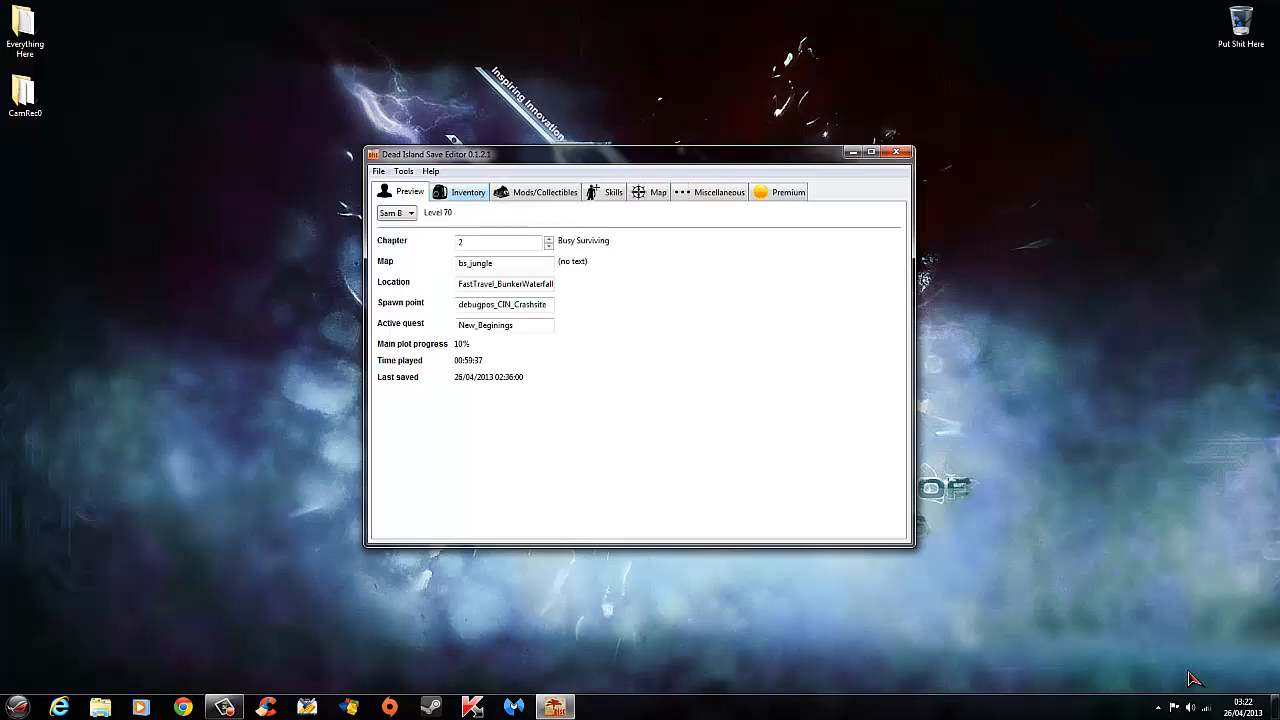
left_click(468, 192)
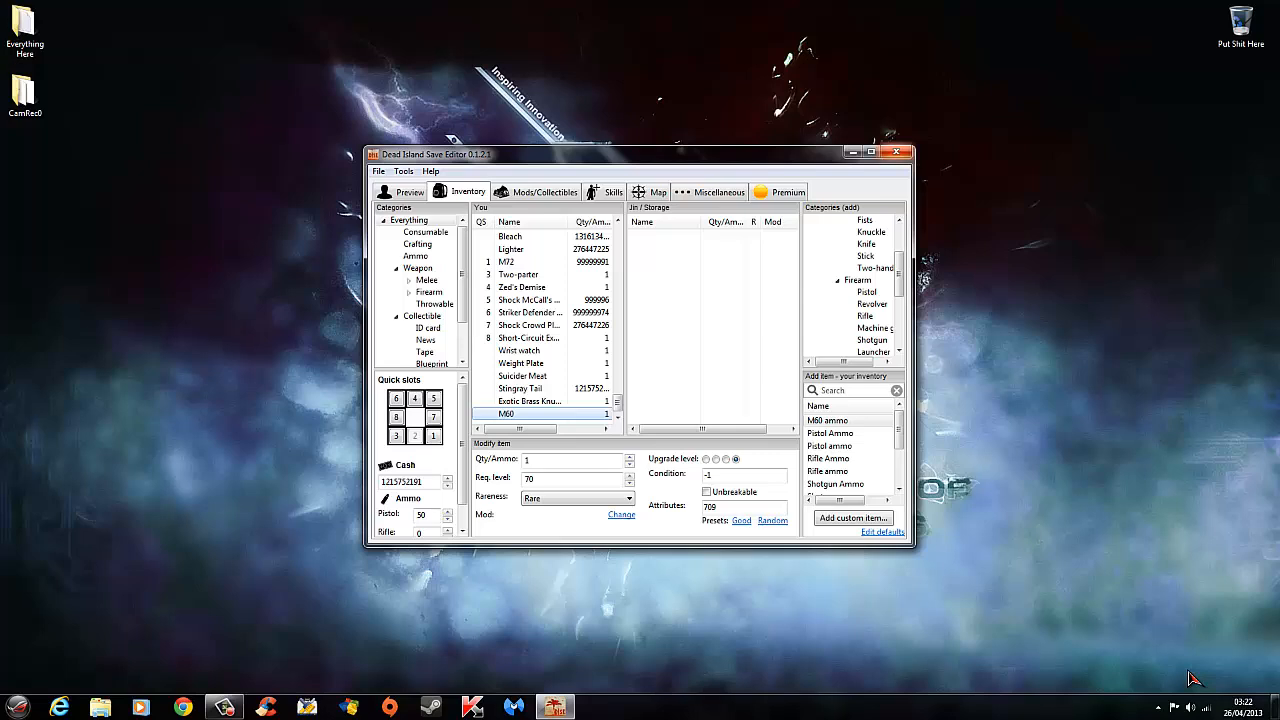
mouse_move(896, 176)
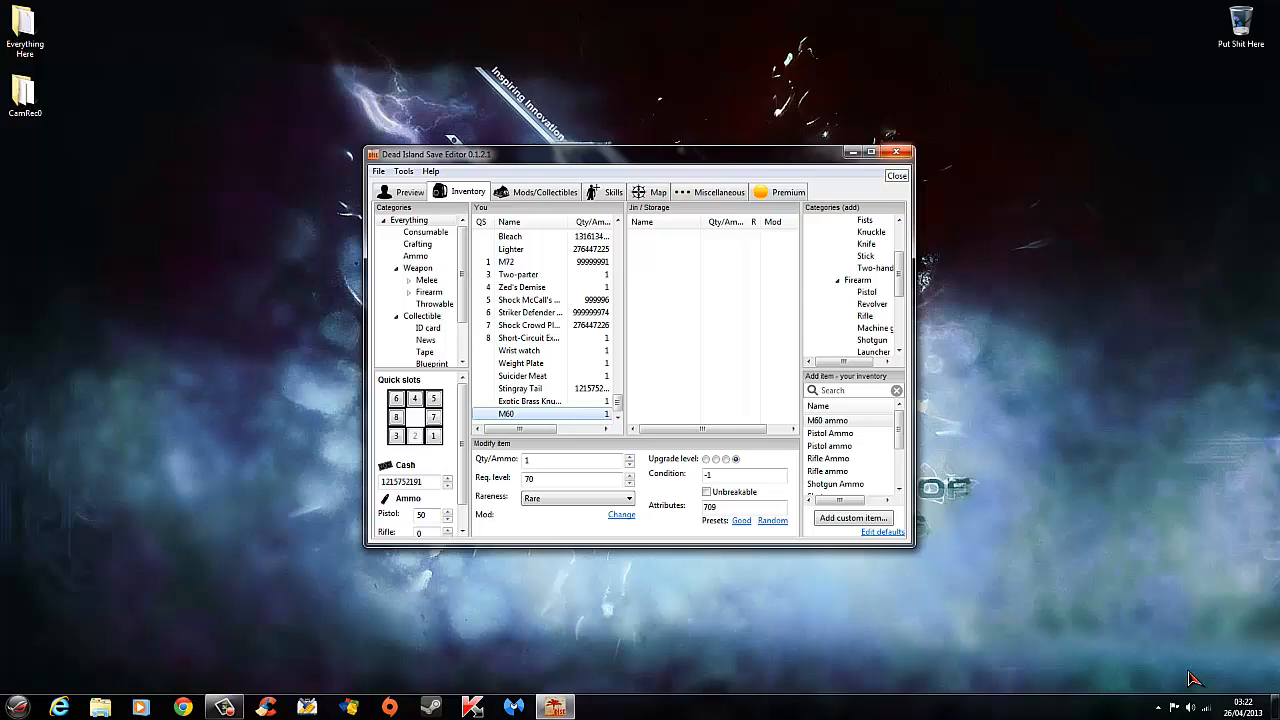